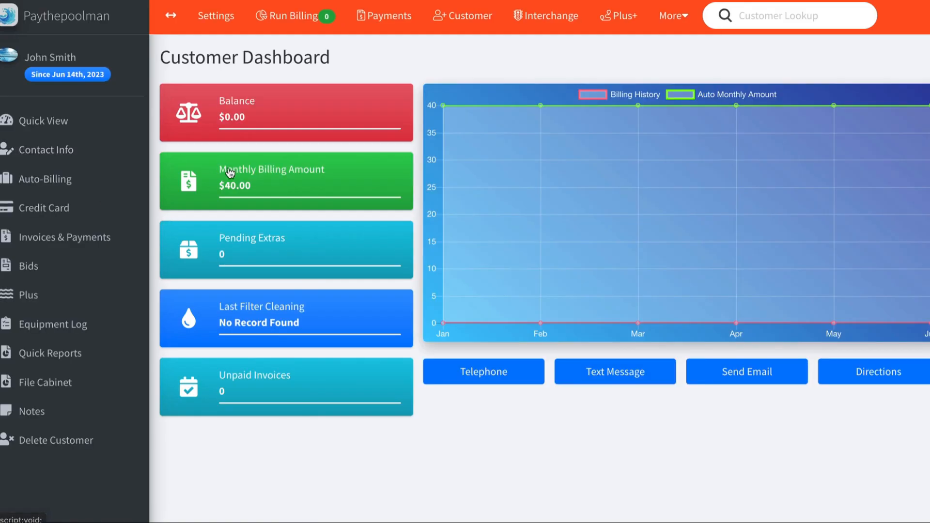
- Bring up John Smith's auto-billing settings with the active $40 monthly Pool Service plan
{"action": "left_click", "coordinate": [284, 181]}
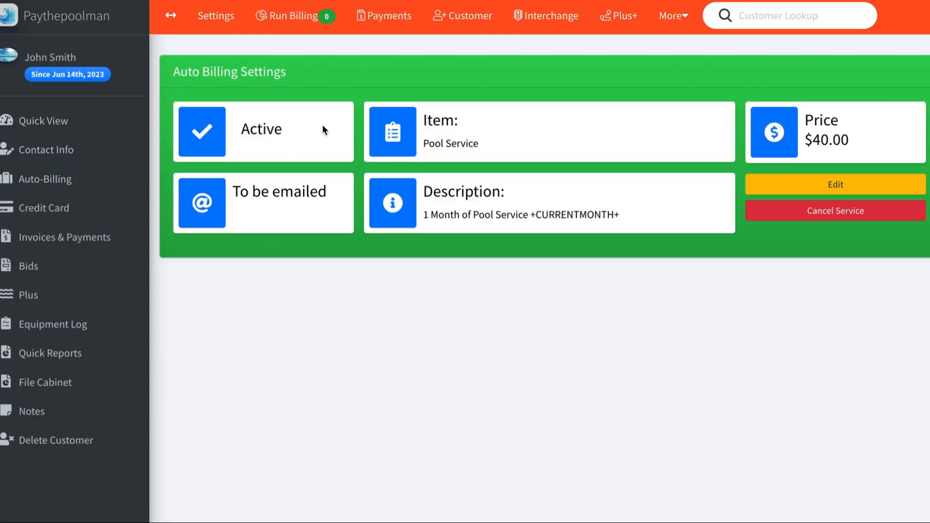
{"action": "mouse_move", "coordinate": [47, 121]}
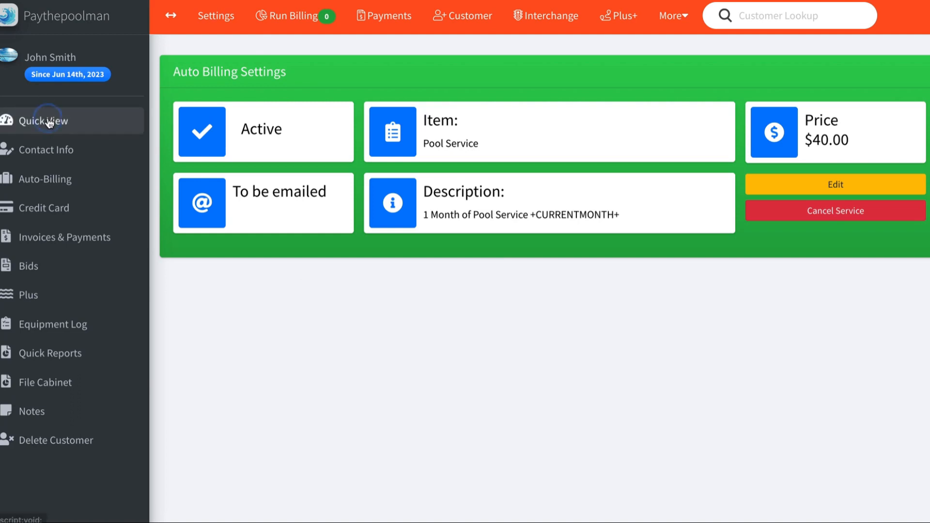
{"action": "mouse_move", "coordinate": [292, 183]}
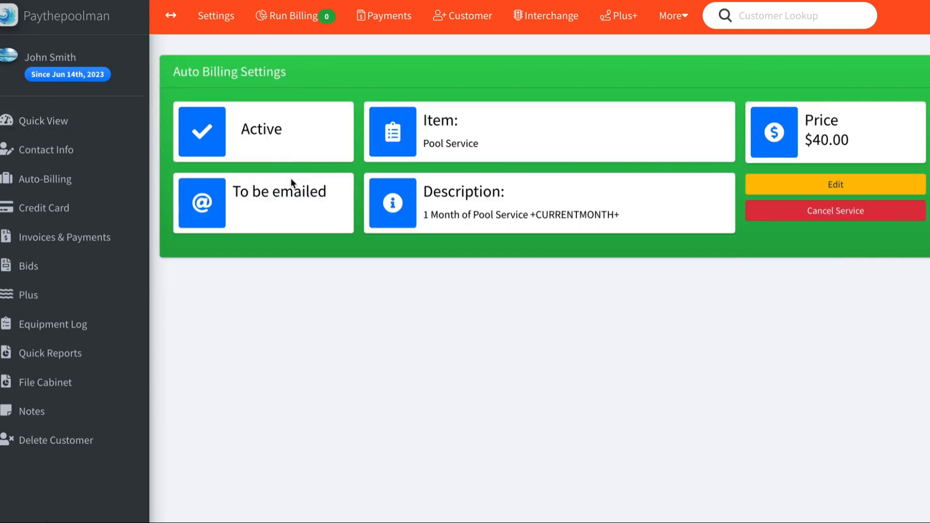
- Edit the auto-billing and change the Pool Service item price to 120
{"action": "left_click", "coordinate": [834, 184]}
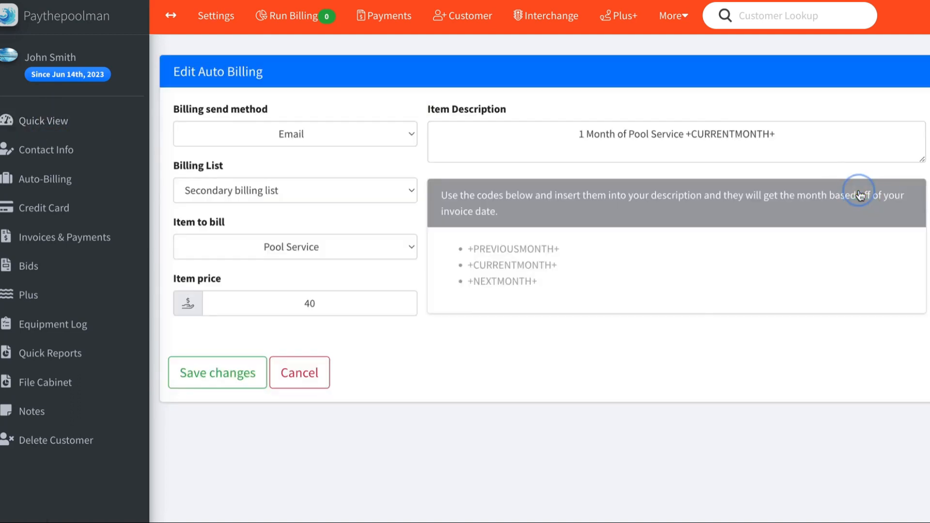
{"action": "left_click", "coordinate": [308, 304]}
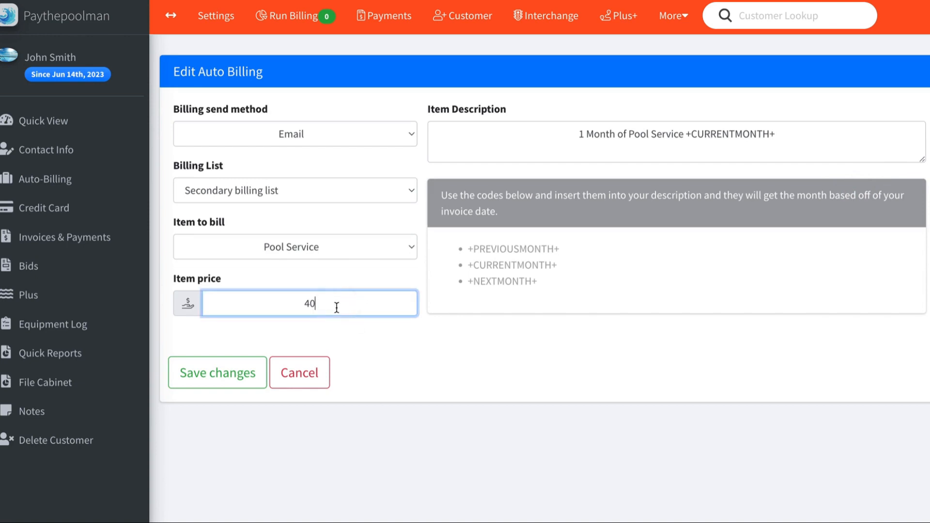
{"action": "type", "text": "12"}
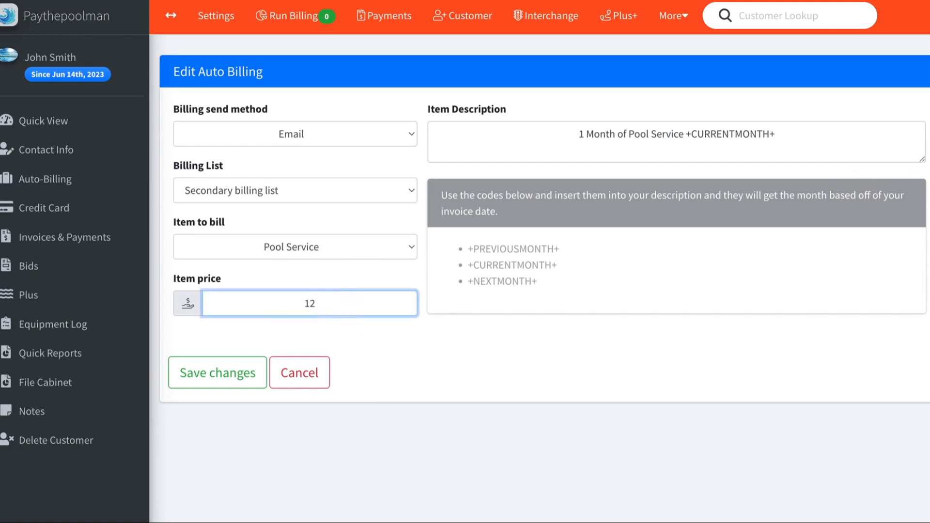
- Assign the customer to the Primary billing list, leaving the send method as is
{"action": "left_click", "coordinate": [295, 134]}
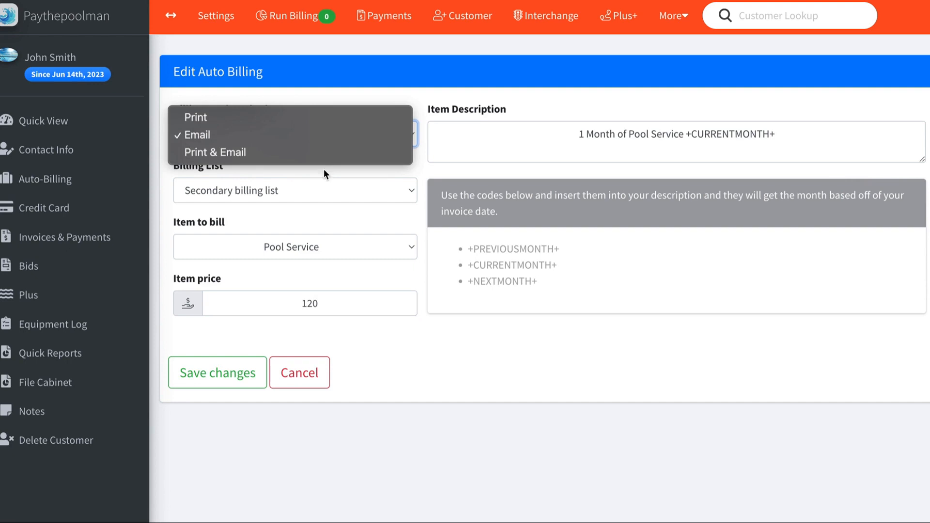
{"action": "left_click", "coordinate": [294, 190]}
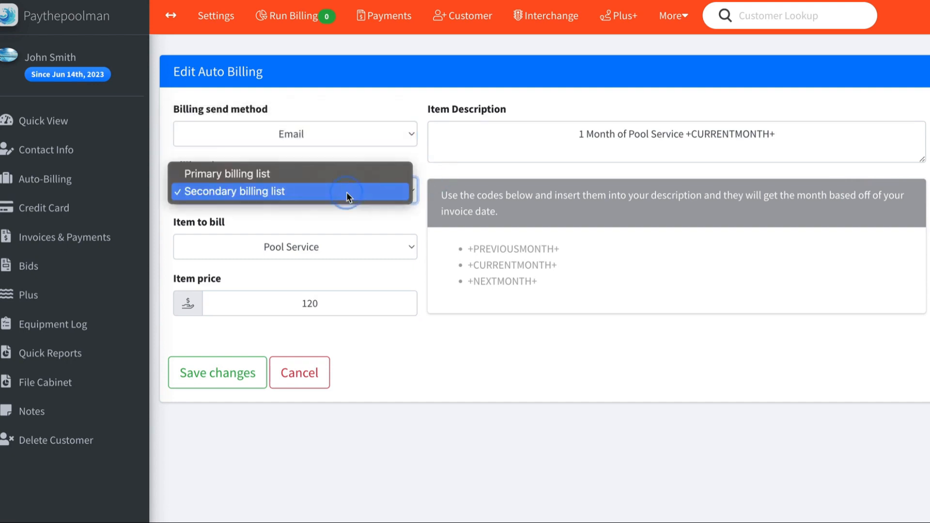
{"action": "left_click", "coordinate": [227, 173]}
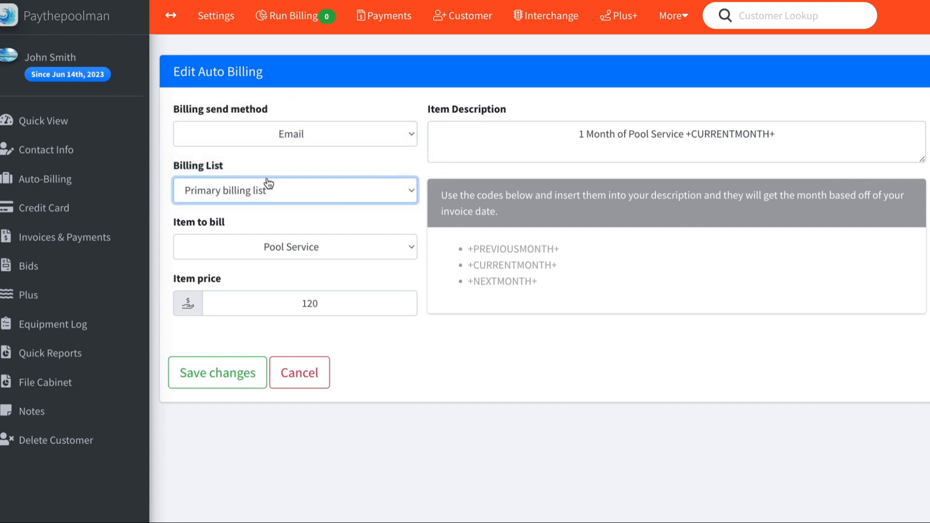
{"action": "left_click", "coordinate": [295, 190]}
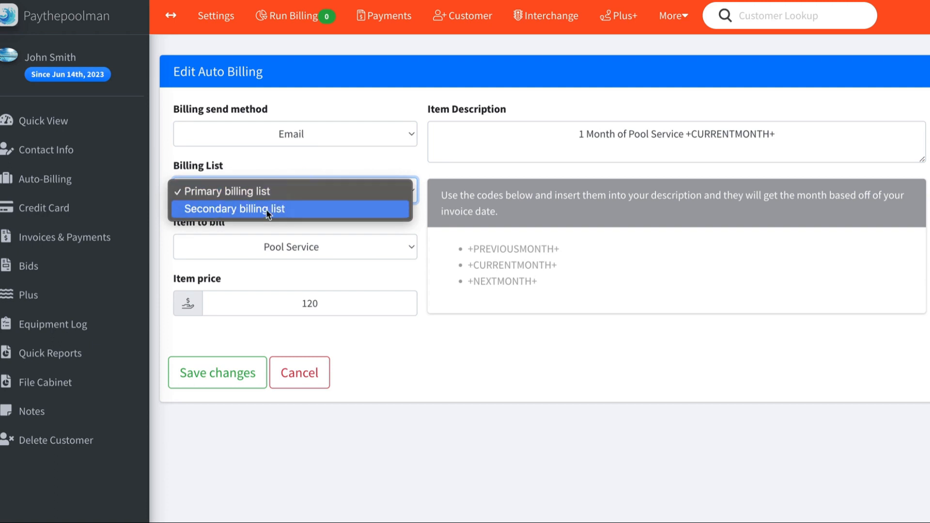
{"action": "left_click", "coordinate": [226, 191]}
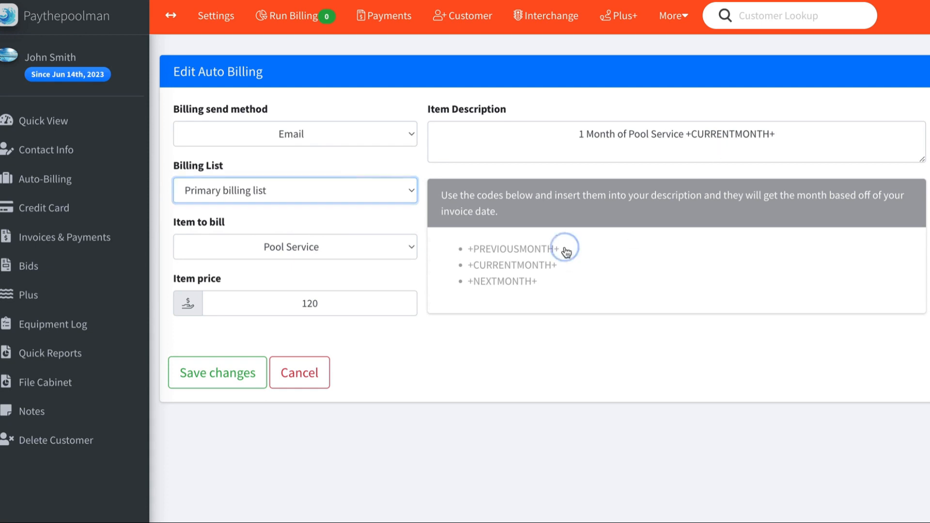
{"action": "double_click", "coordinate": [511, 249]}
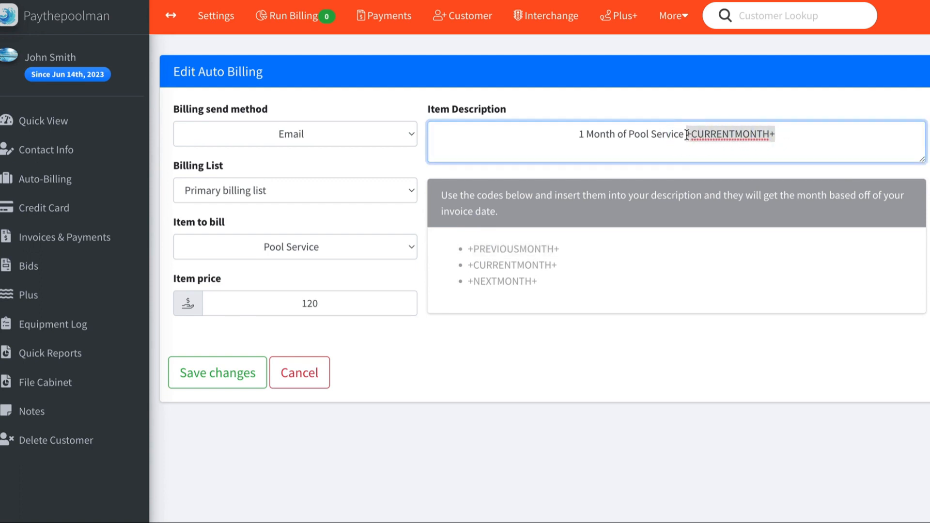
{"action": "type", "text": "+PREVIOUSMONTH+"}
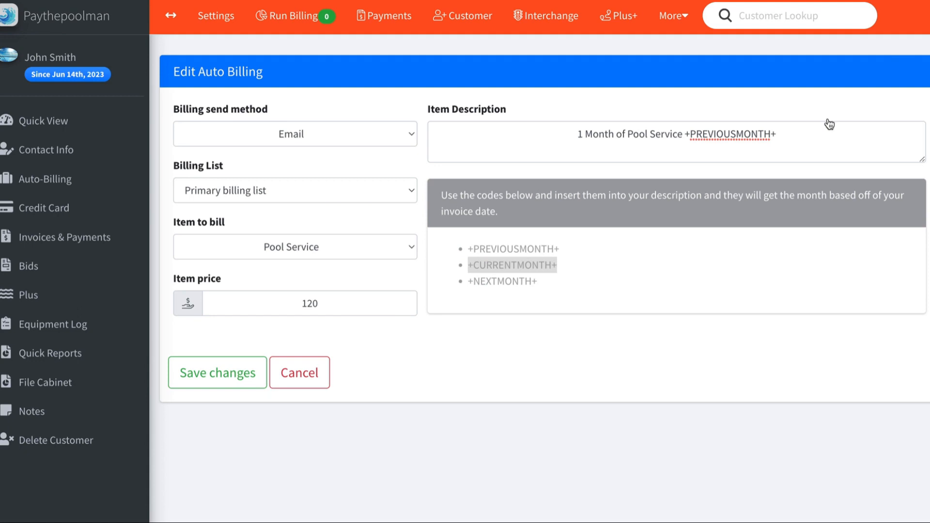
{"action": "left_click", "coordinate": [685, 134]}
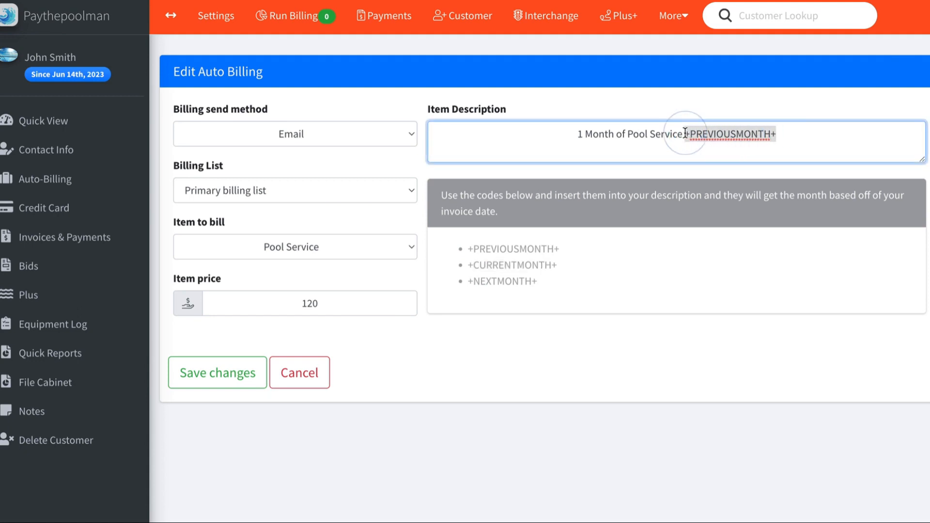
{"action": "type", "text": "+CURRENTMONTH+"}
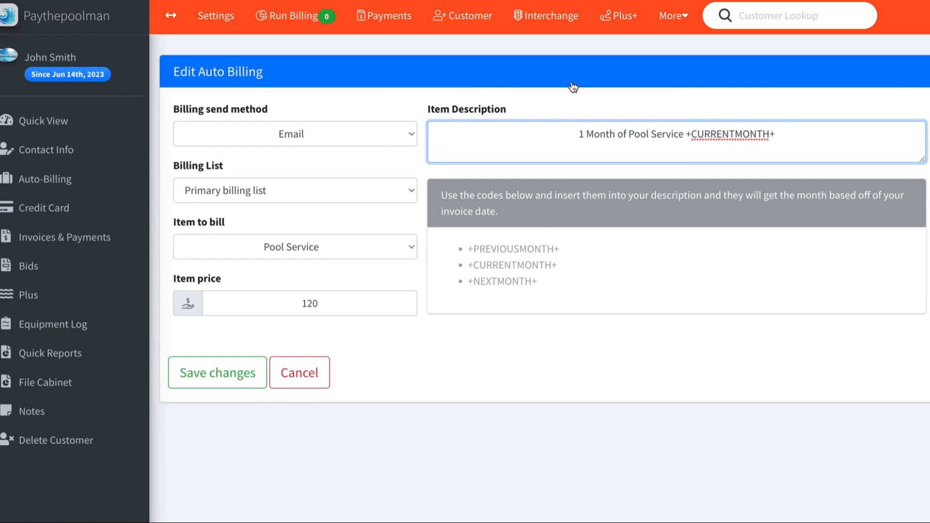
{"action": "left_click", "coordinate": [217, 372]}
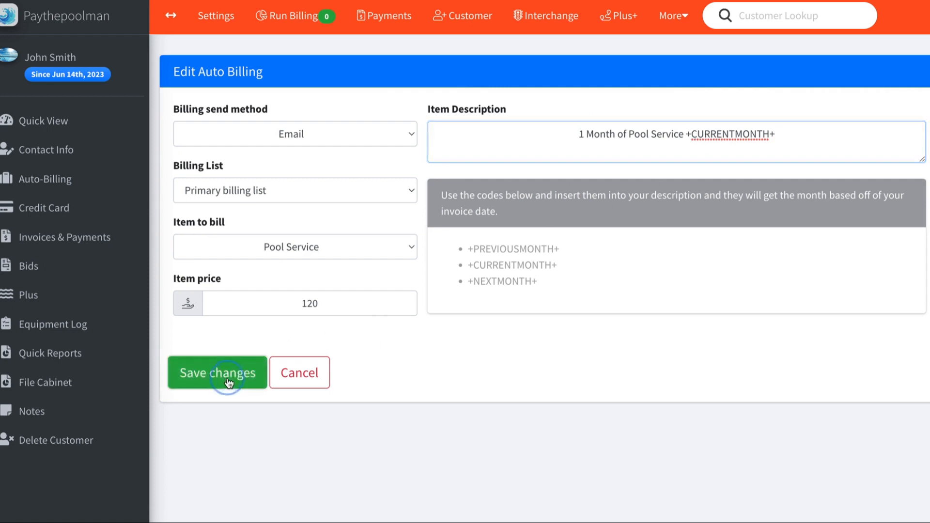
- Save John Smith's auto-billing changes
{"action": "left_click", "coordinate": [217, 372]}
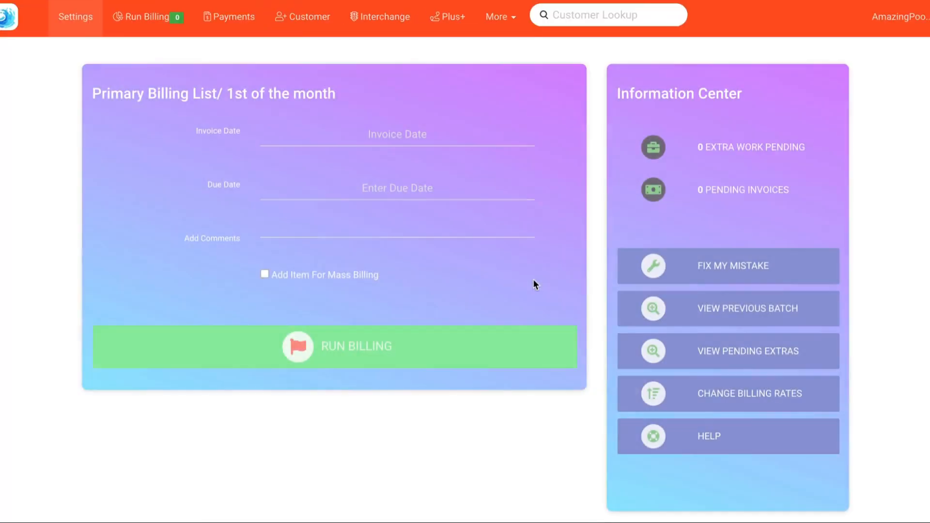
- Run primary-list billing dated June 1, 2023 with due date June 30, 2023
{"action": "left_click", "coordinate": [396, 133]}
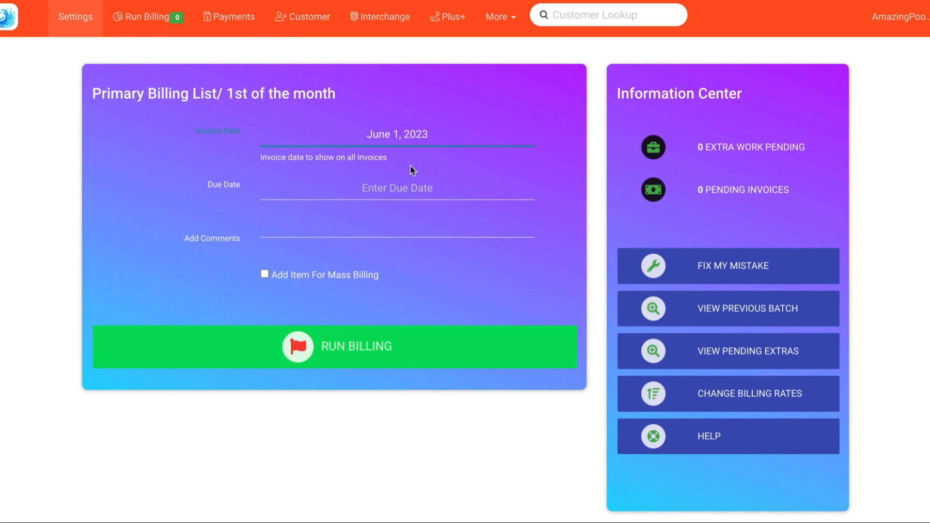
{"action": "type", "text": "June 30, 2023"}
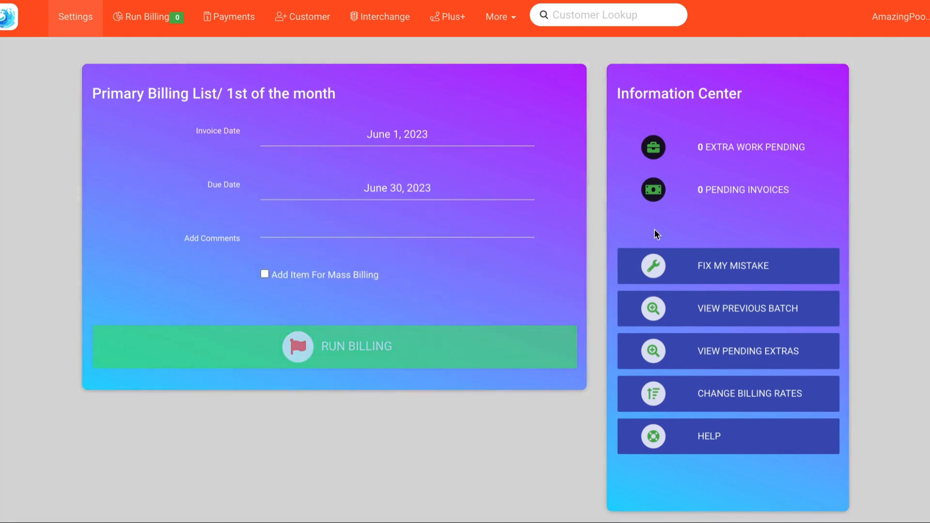
{"action": "left_click", "coordinate": [357, 347]}
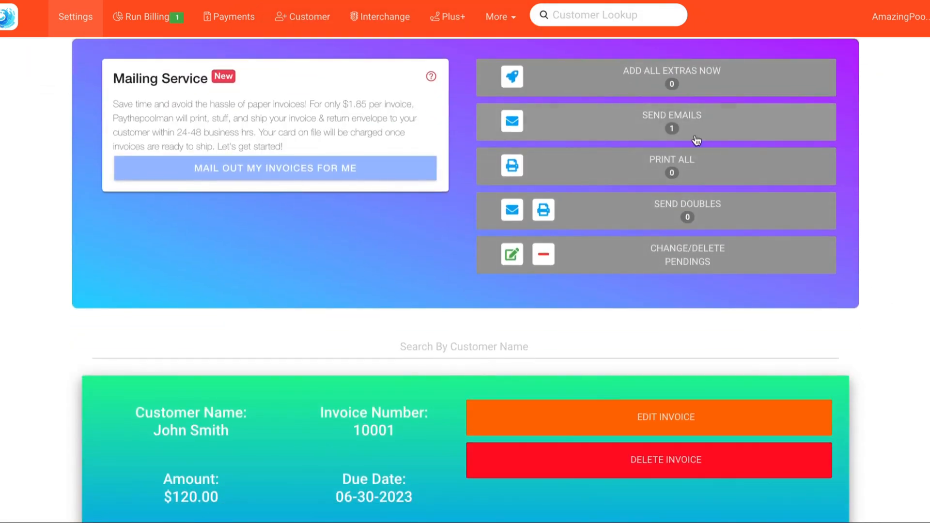
- Bring up generated invoice 10001 ($120.00 for John Smith) for editing
{"action": "scroll", "scroll_direction": "down", "scroll_amount": 3}
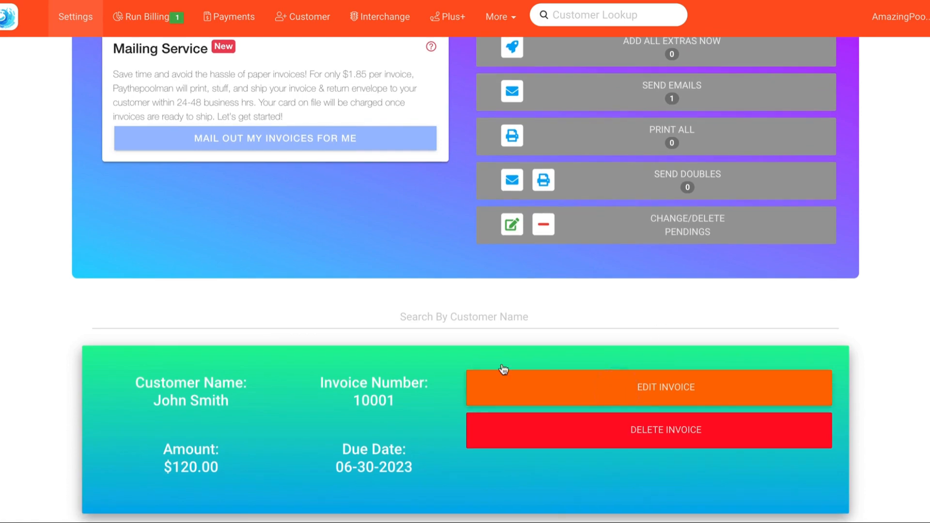
{"action": "left_click", "coordinate": [665, 387]}
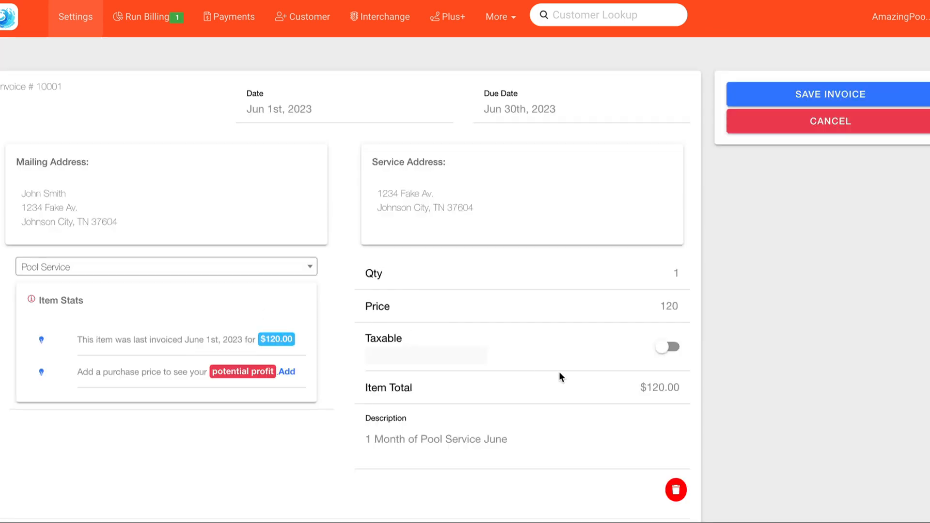
{"action": "mouse_move", "coordinate": [457, 267]}
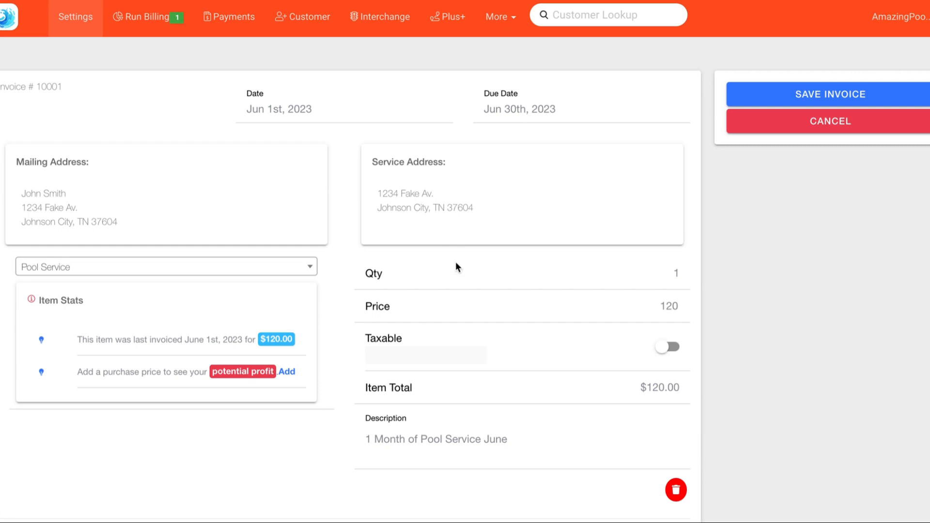
- Review and save invoice 10001 unchanged at $120.00, leaving zero pending invoices
{"action": "scroll", "scroll_direction": "down", "scroll_amount": 3}
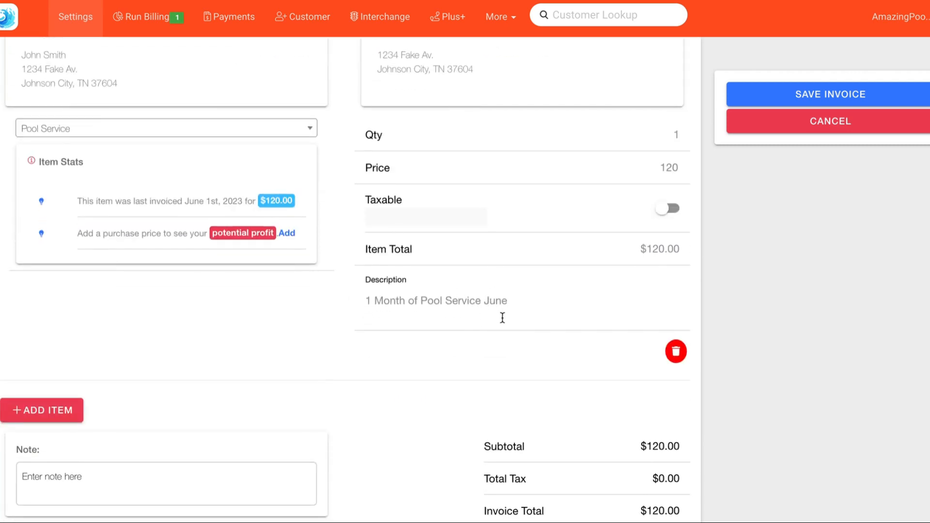
{"action": "mouse_move", "coordinate": [568, 221]}
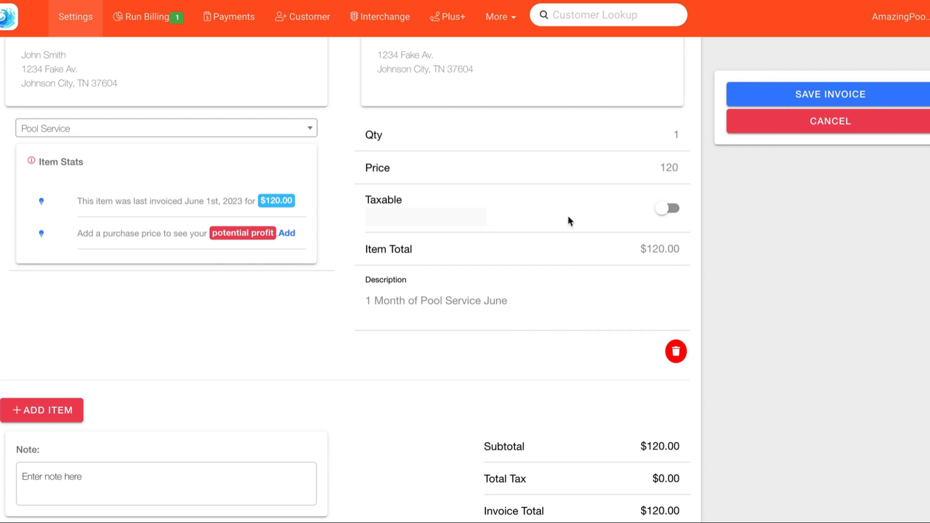
{"action": "scroll", "scroll_direction": "down", "scroll_amount": 3}
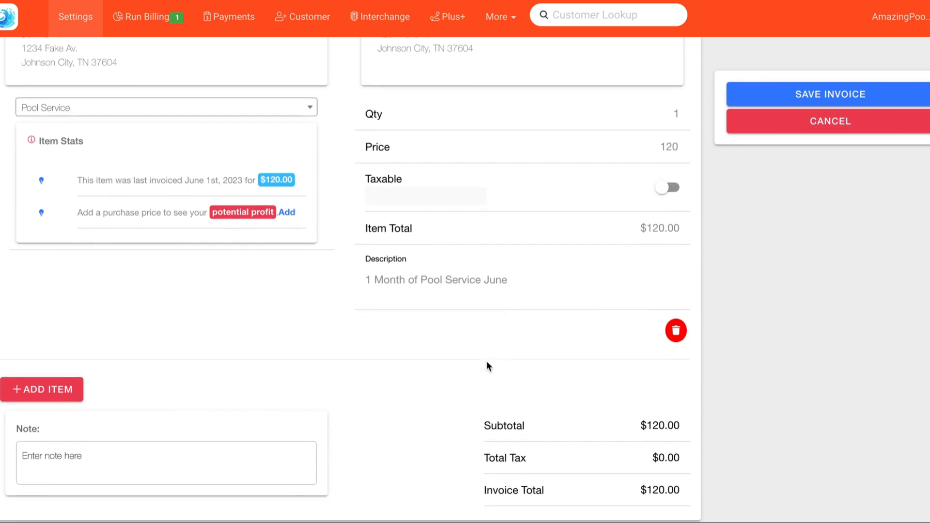
{"action": "left_click", "coordinate": [831, 94]}
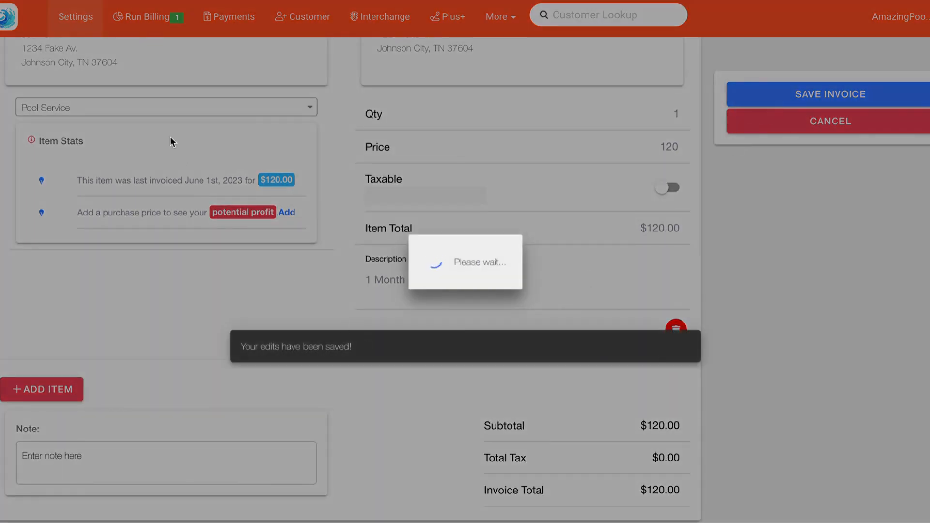
{"action": "left_click", "coordinate": [829, 94]}
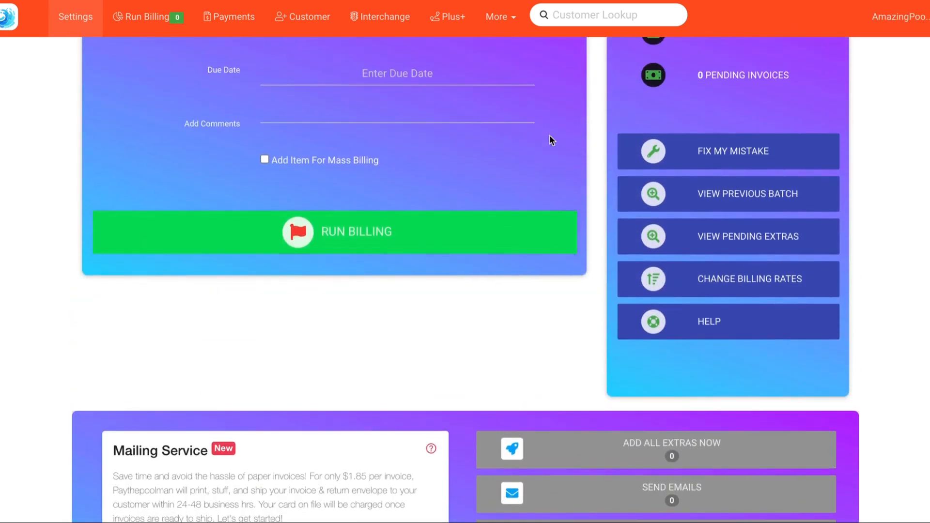
- Go to the Company Information settings showing the primary billing list on and secondary off
{"action": "left_click", "coordinate": [74, 16]}
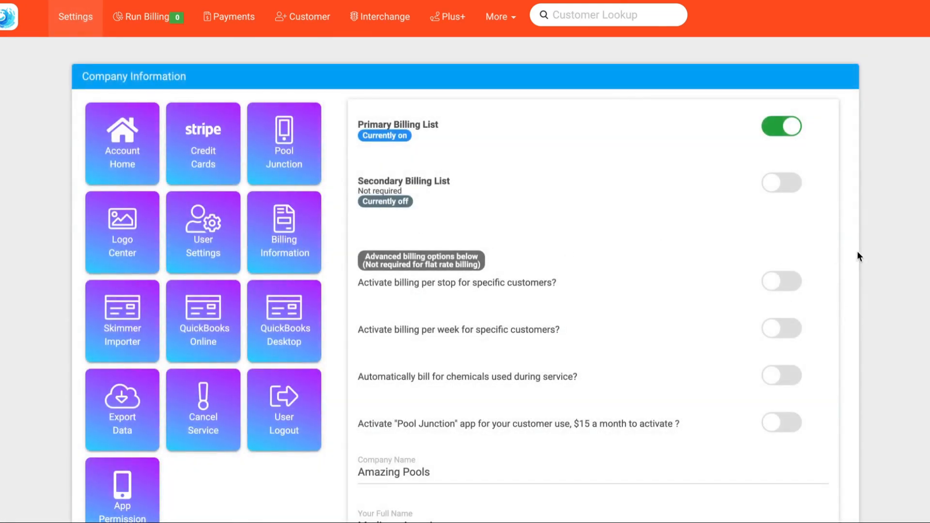
- Switch on per-stop, per-week and automatic chemical billing plus the secondary billing list, confirming each
{"action": "scroll", "scroll_direction": "down", "scroll_amount": 3}
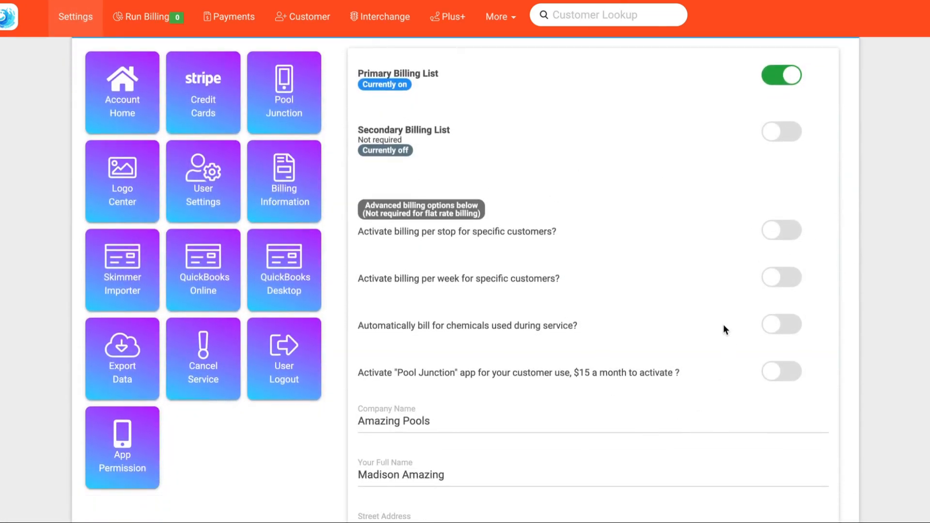
{"action": "left_click", "coordinate": [781, 230]}
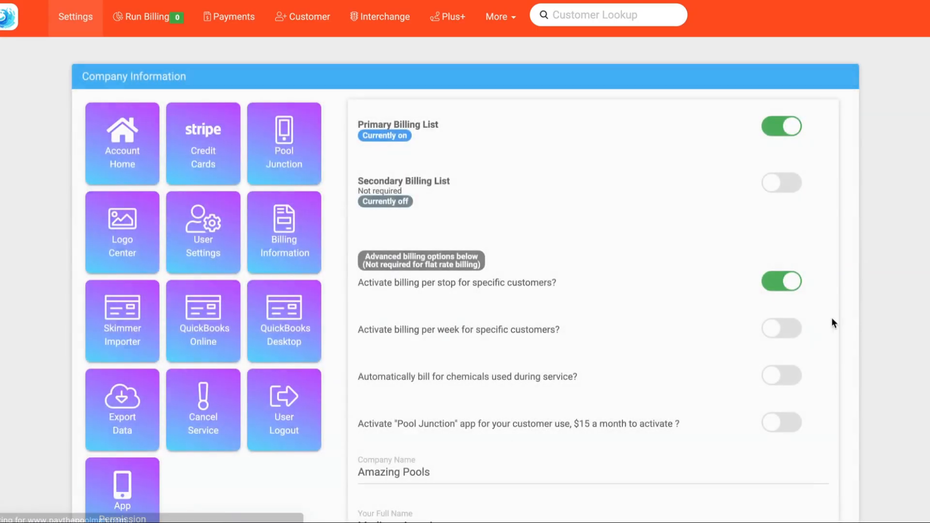
{"action": "left_click", "coordinate": [781, 328]}
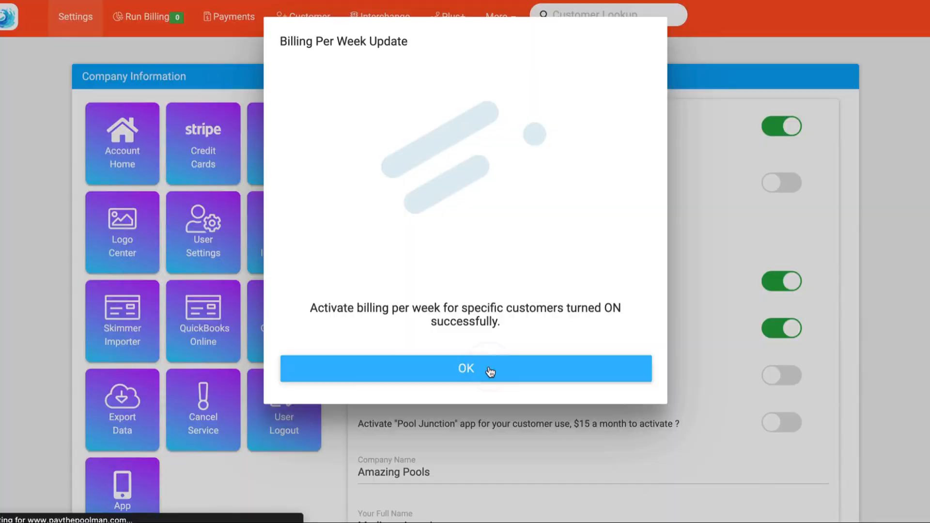
{"action": "left_click", "coordinate": [466, 368]}
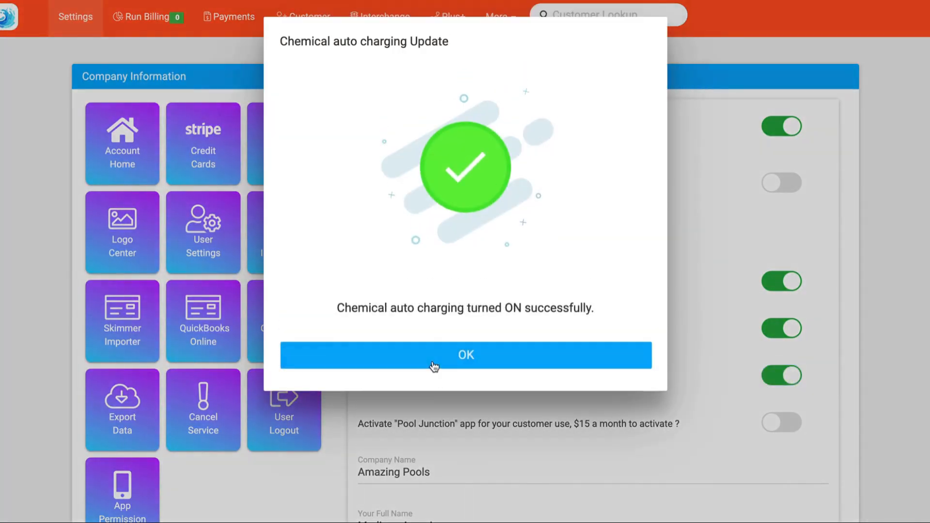
{"action": "left_click", "coordinate": [465, 355]}
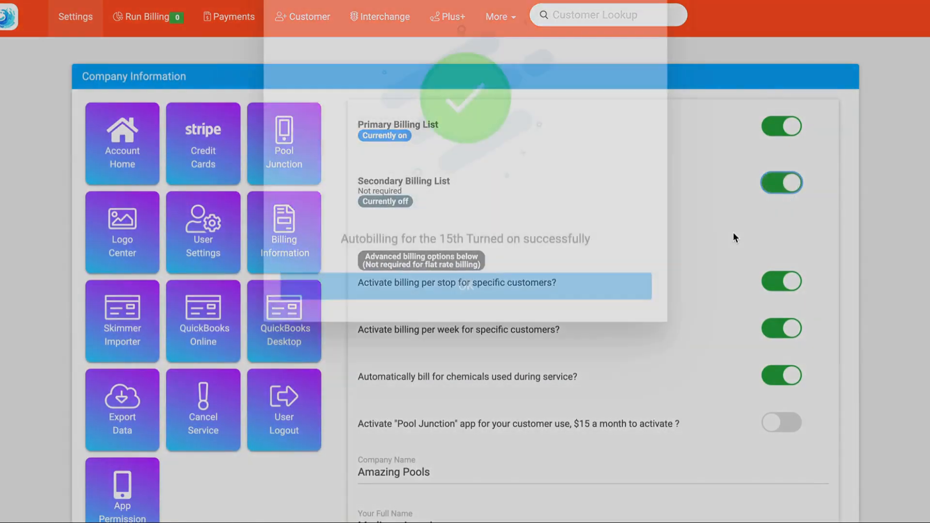
{"action": "left_click", "coordinate": [781, 183]}
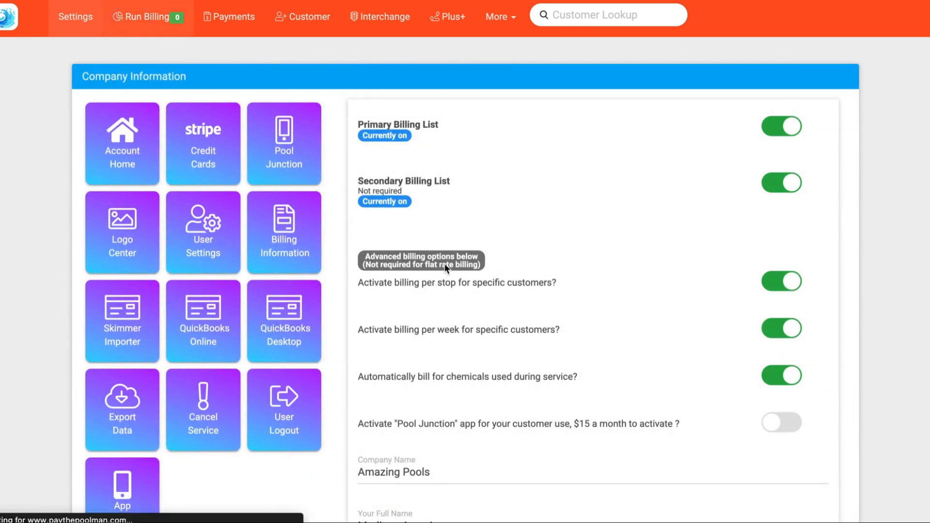
- Review the Run Billing page's secondary (15th) and primary (1st) list forms, then look up John Smith
{"action": "left_click", "coordinate": [149, 16]}
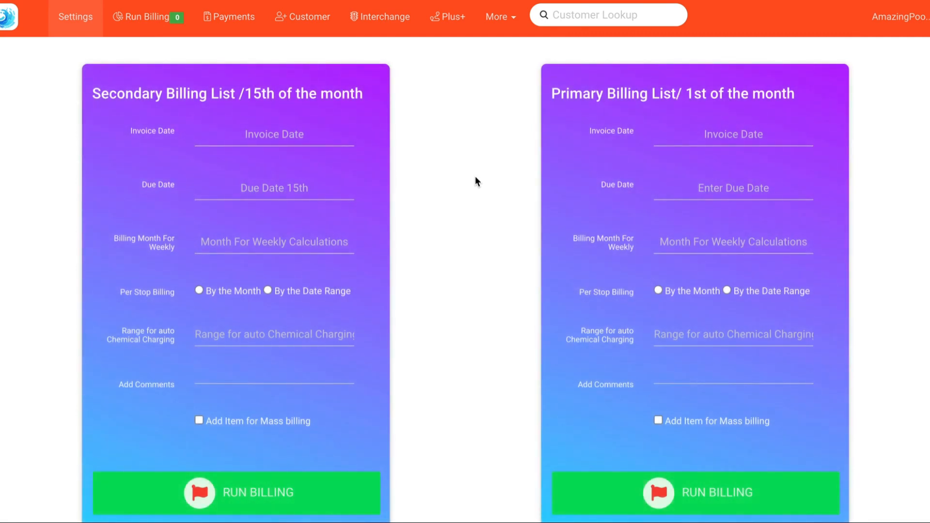
{"action": "mouse_move", "coordinate": [364, 163]}
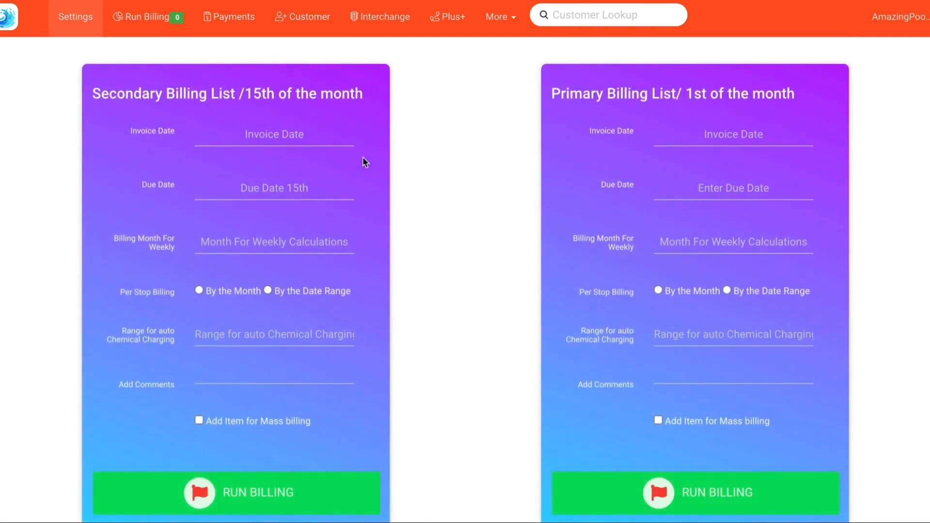
{"action": "mouse_move", "coordinate": [619, 112]}
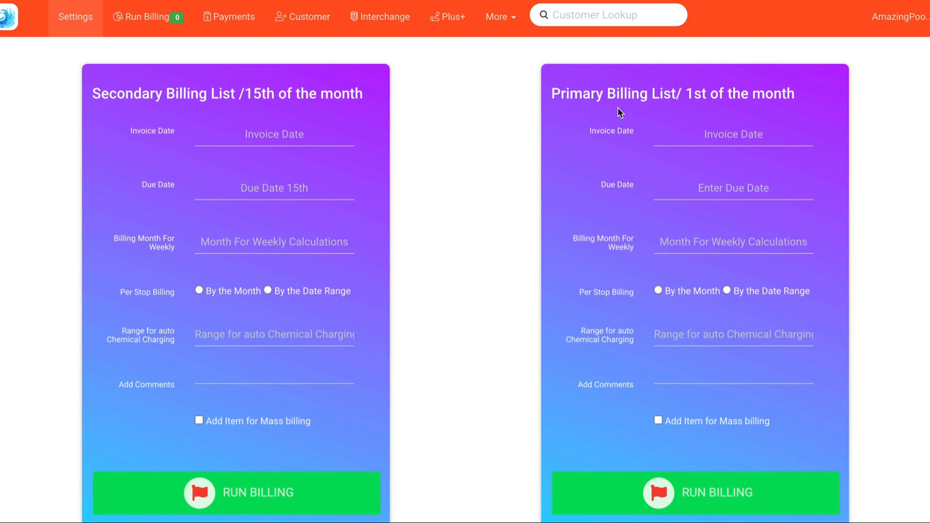
{"action": "mouse_move", "coordinate": [181, 257]}
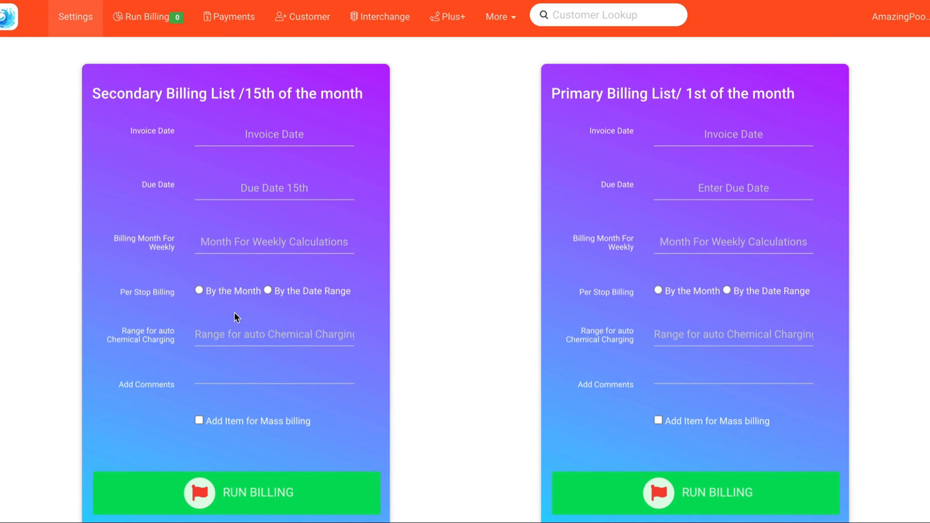
{"action": "mouse_move", "coordinate": [207, 368]}
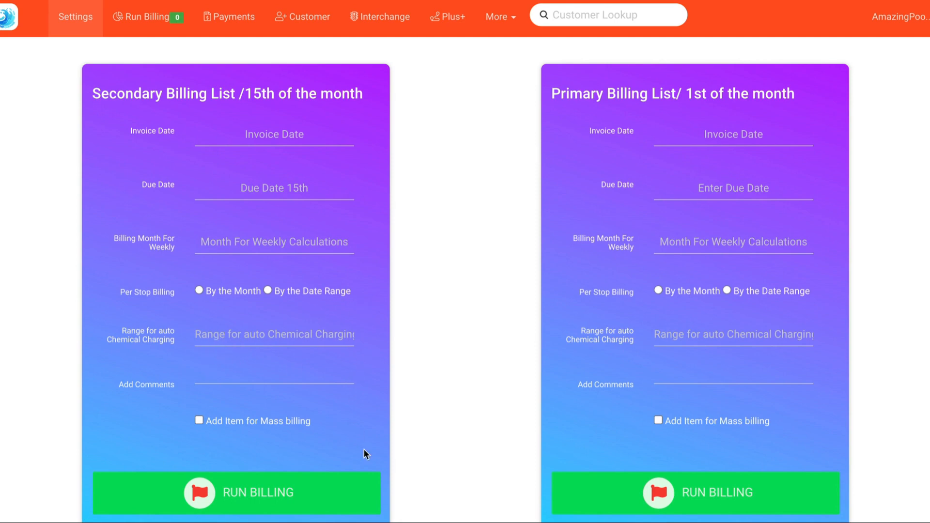
{"action": "scroll", "scroll_direction": "down", "scroll_amount": 3}
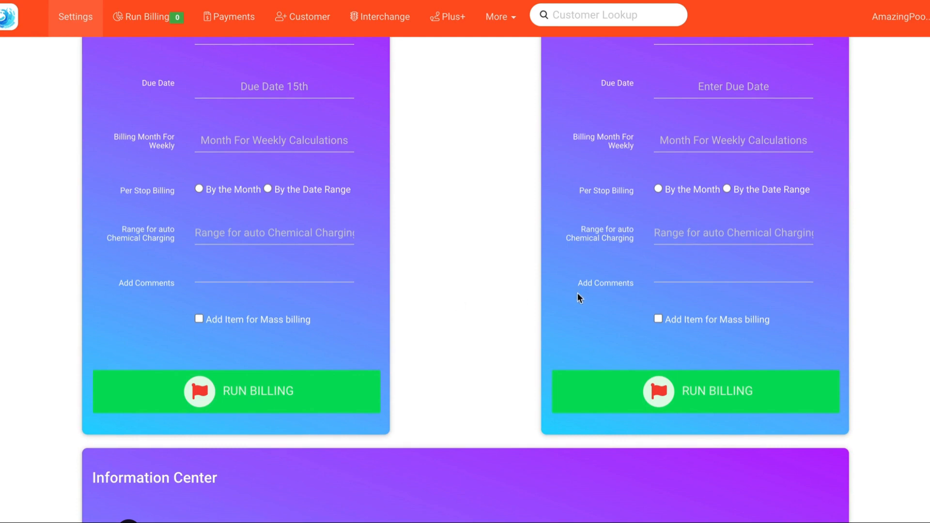
{"action": "scroll", "scroll_direction": "down", "scroll_amount": 3}
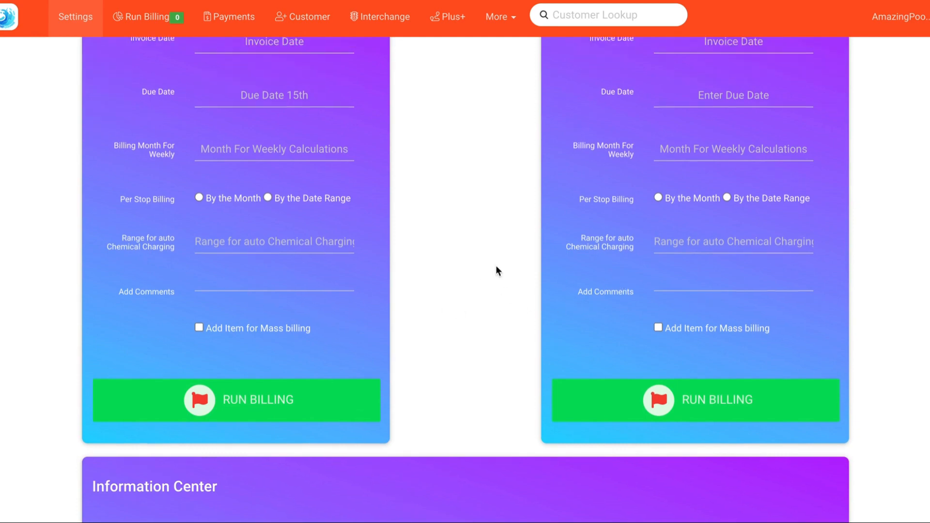
{"action": "left_click", "coordinate": [607, 15]}
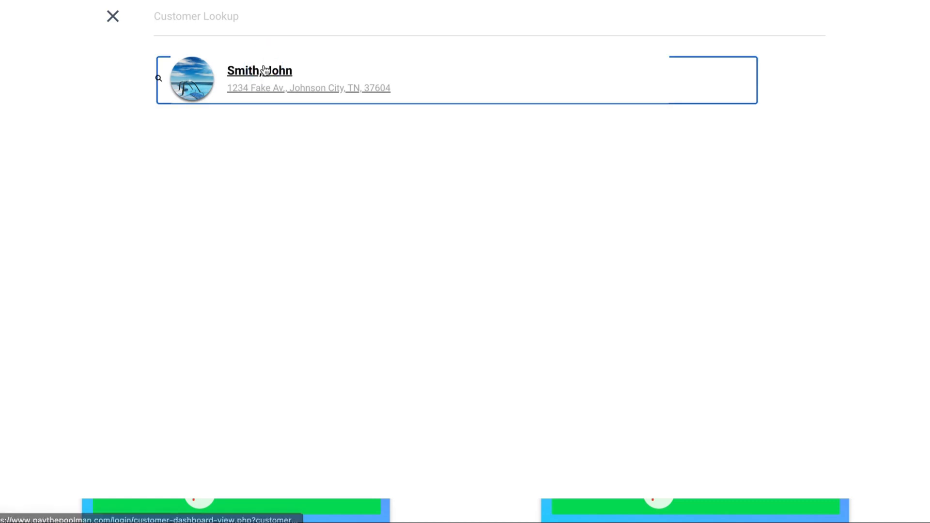
- Enable 'Auto charged for chemical used' in John Smith's auto-billing and save it
{"action": "left_click", "coordinate": [259, 69]}
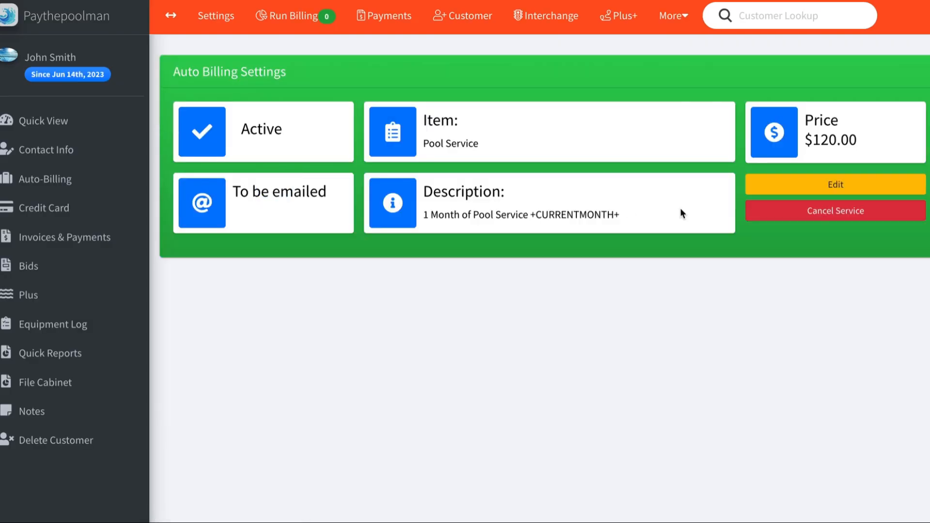
{"action": "left_click", "coordinate": [834, 184]}
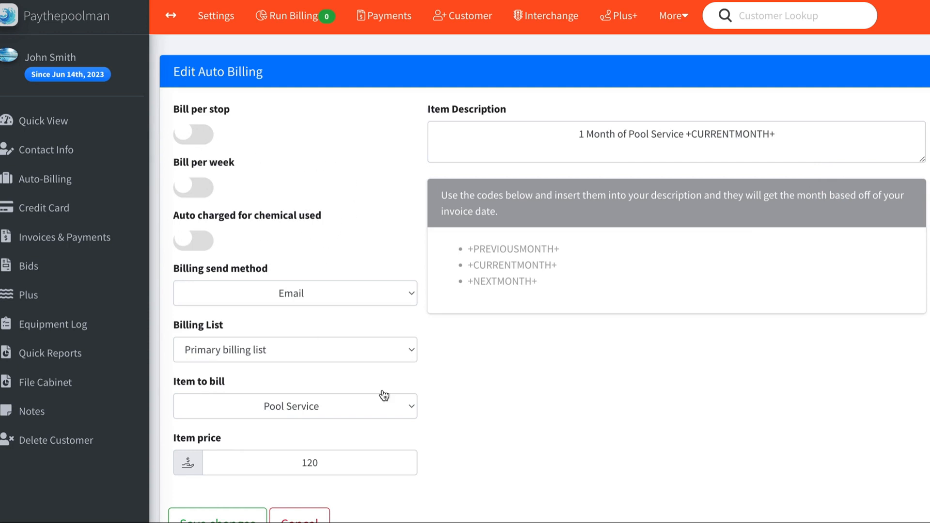
{"action": "mouse_move", "coordinate": [385, 255]}
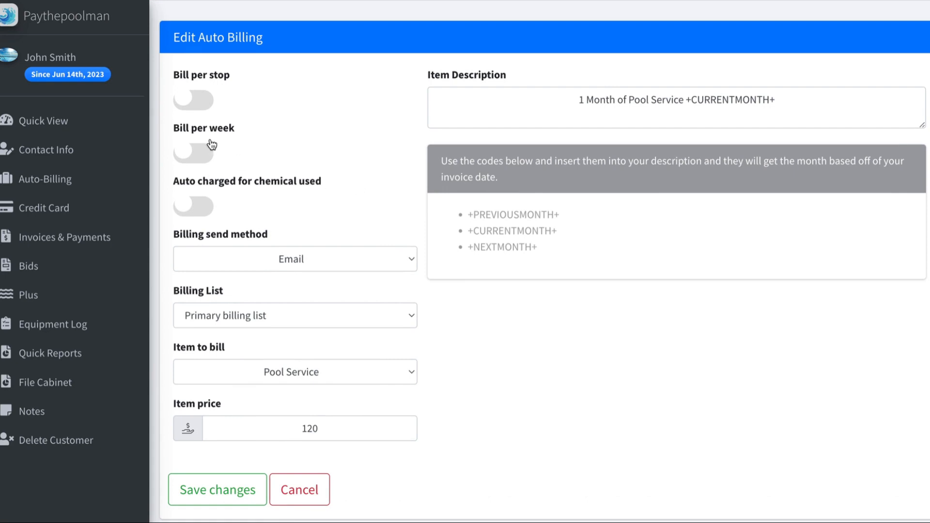
{"action": "mouse_move", "coordinate": [204, 232]}
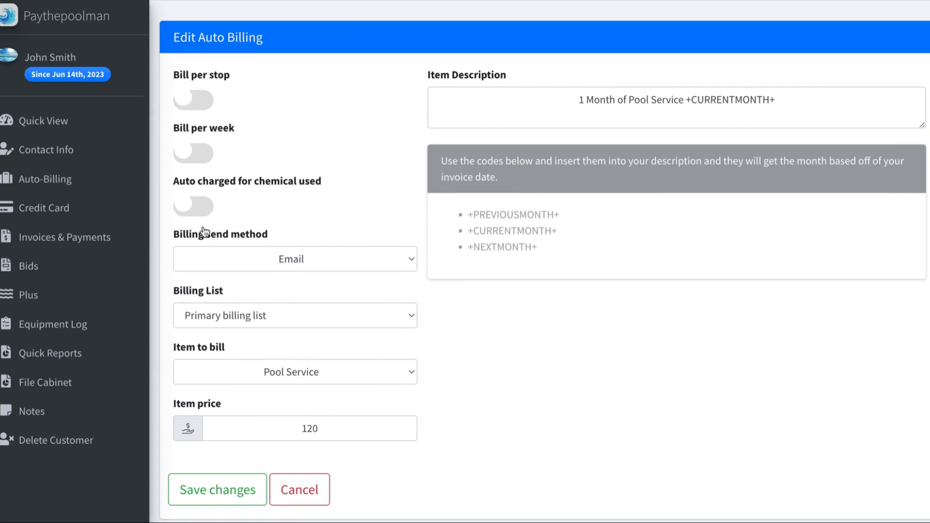
{"action": "mouse_move", "coordinate": [357, 221]}
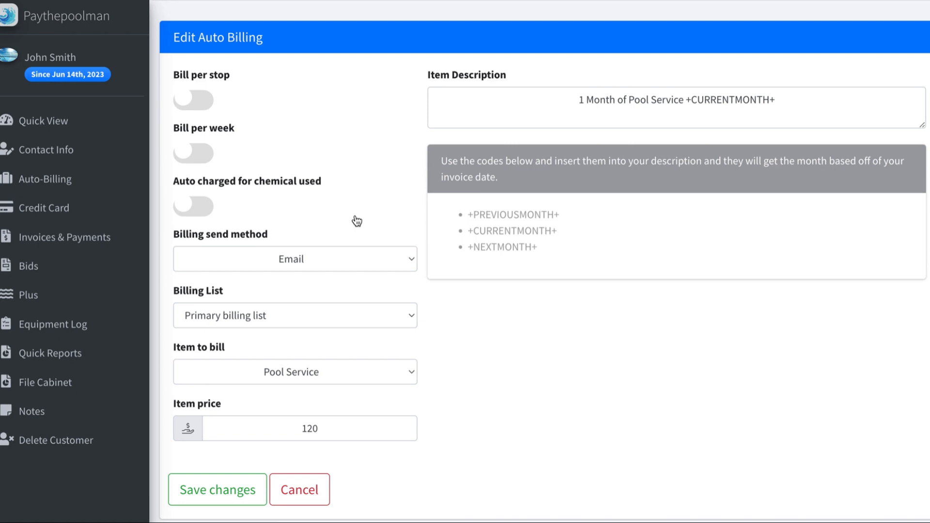
{"action": "mouse_move", "coordinate": [316, 203]}
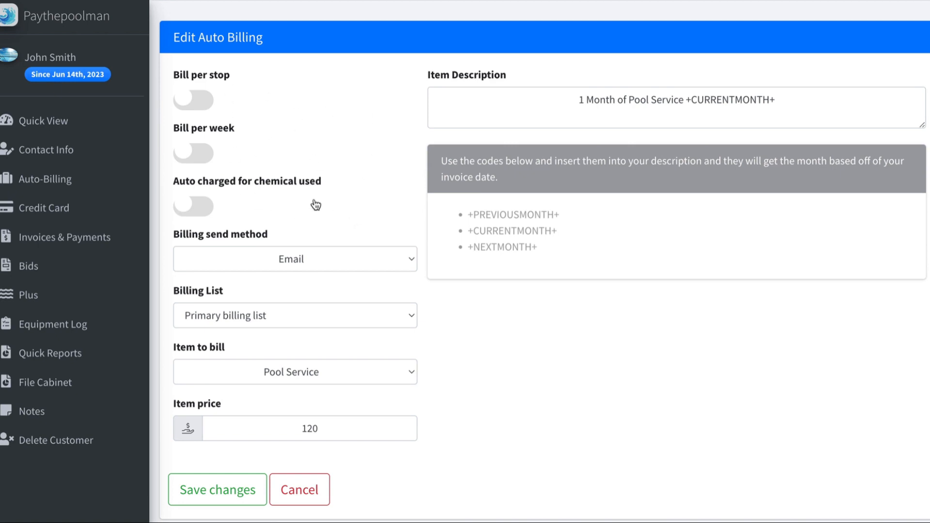
{"action": "left_click", "coordinate": [193, 206]}
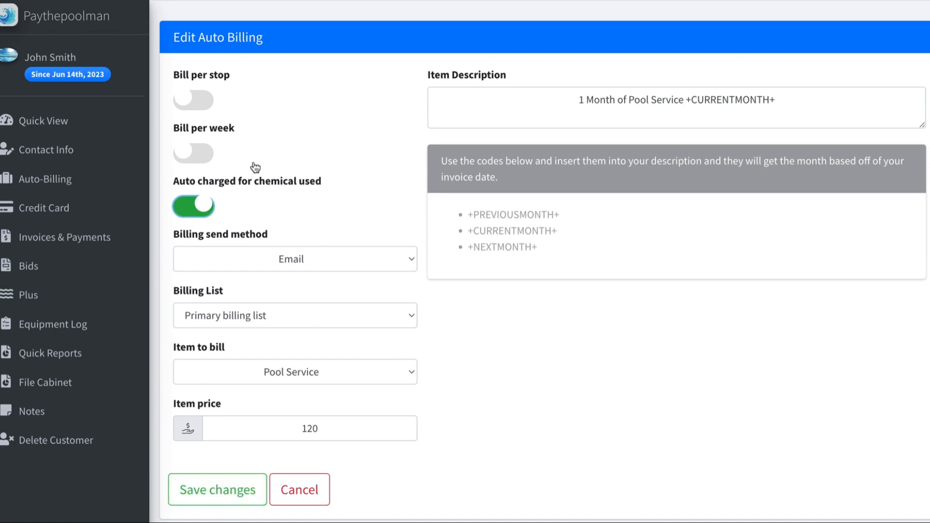
{"action": "left_click", "coordinate": [217, 489]}
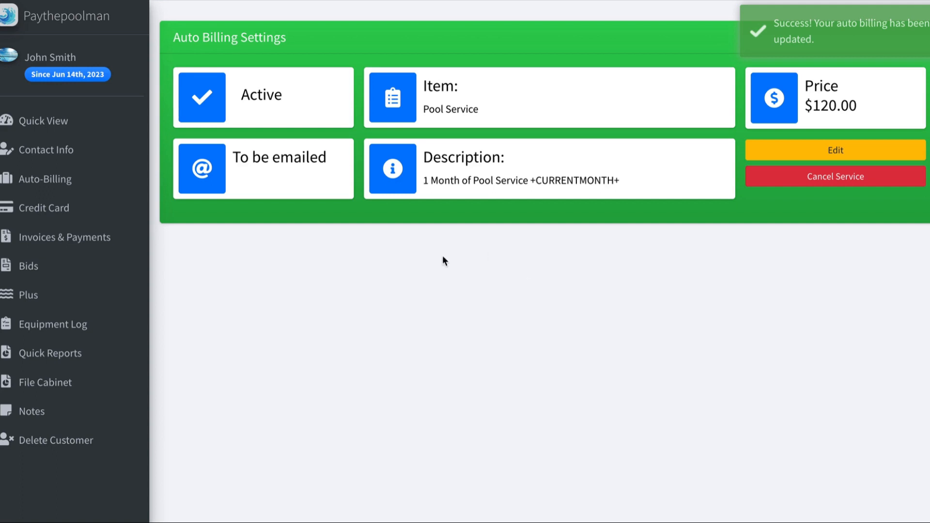
{"action": "mouse_move", "coordinate": [456, 362]}
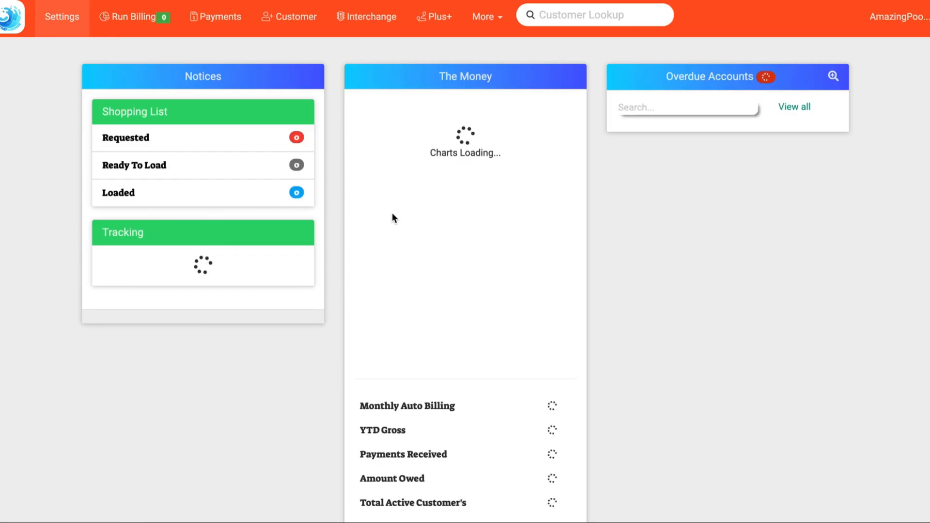
- Recheck the company billing toggles, then return to the dual-list Run Billing page
{"action": "left_click", "coordinate": [62, 17]}
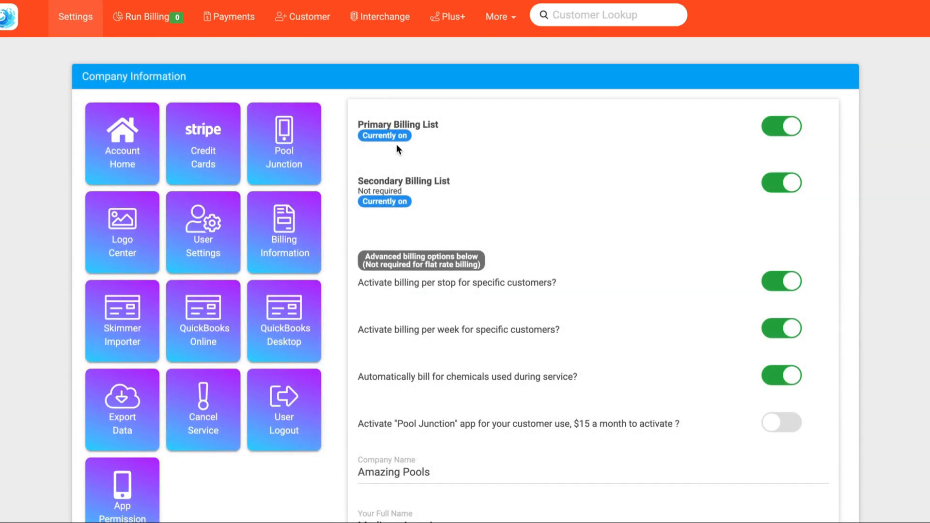
{"action": "left_click", "coordinate": [146, 16]}
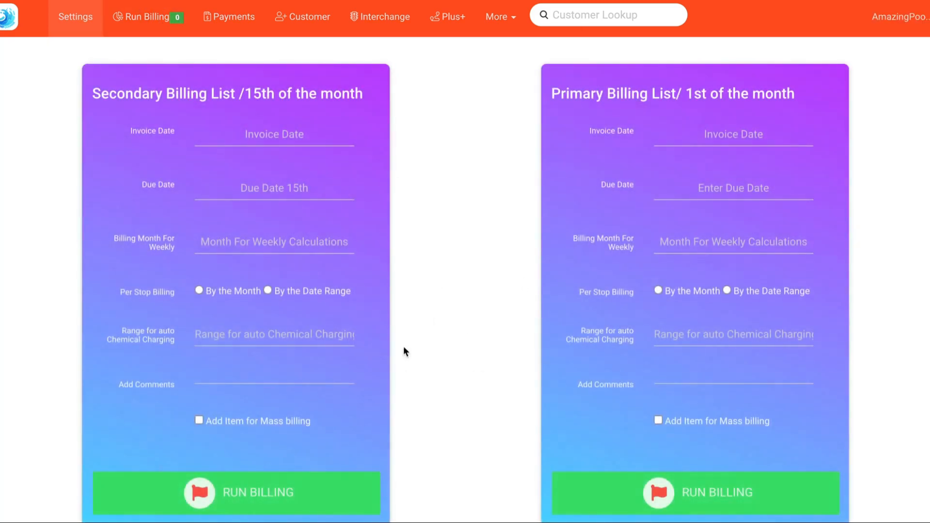
{"action": "mouse_move", "coordinate": [397, 298]}
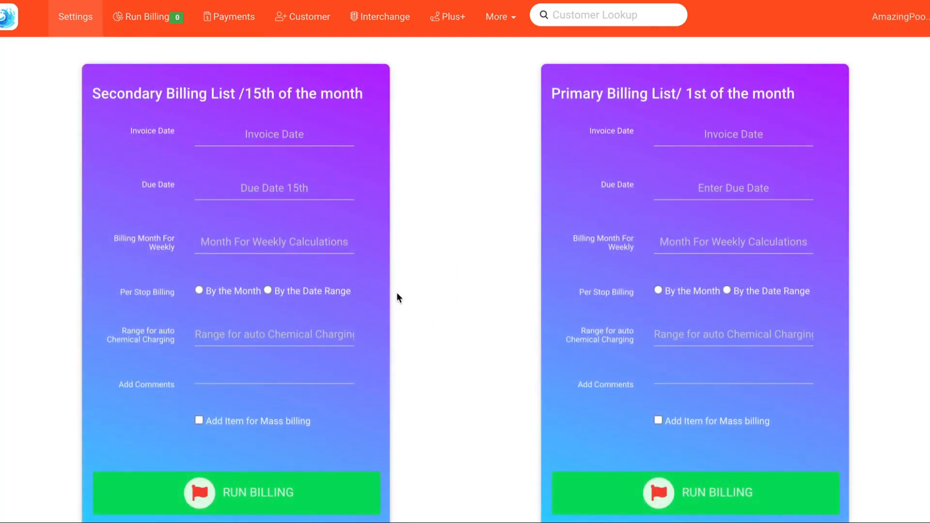